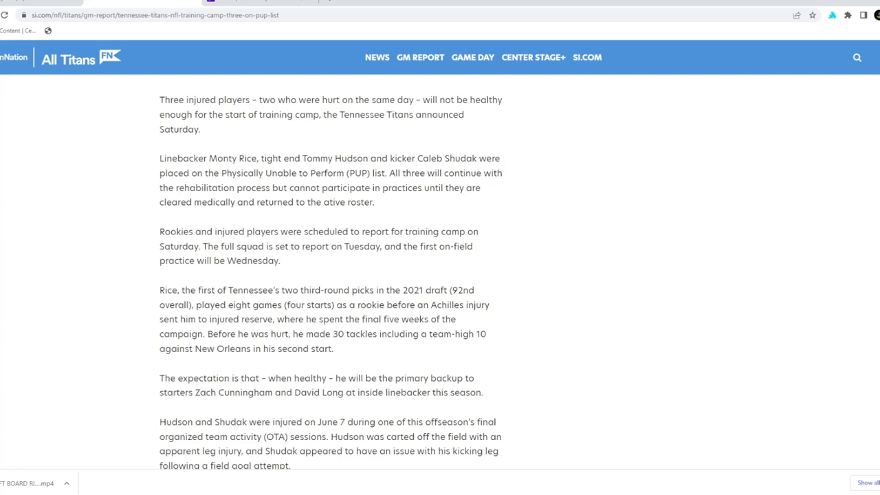
pyautogui.scroll(-3)
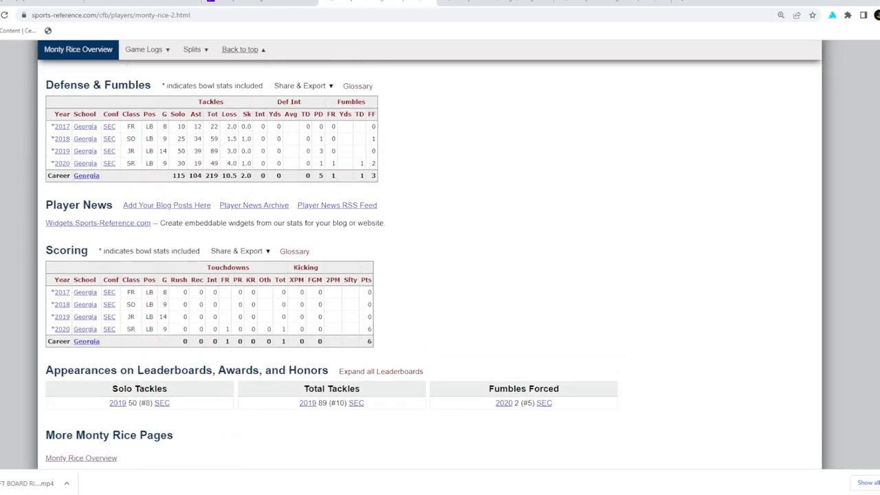
pyautogui.scroll(3)
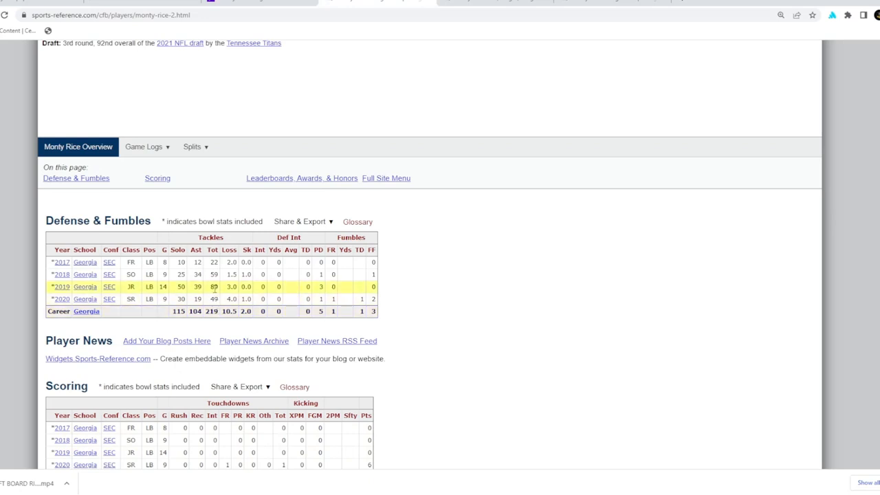
pyautogui.moveTo(220, 299)
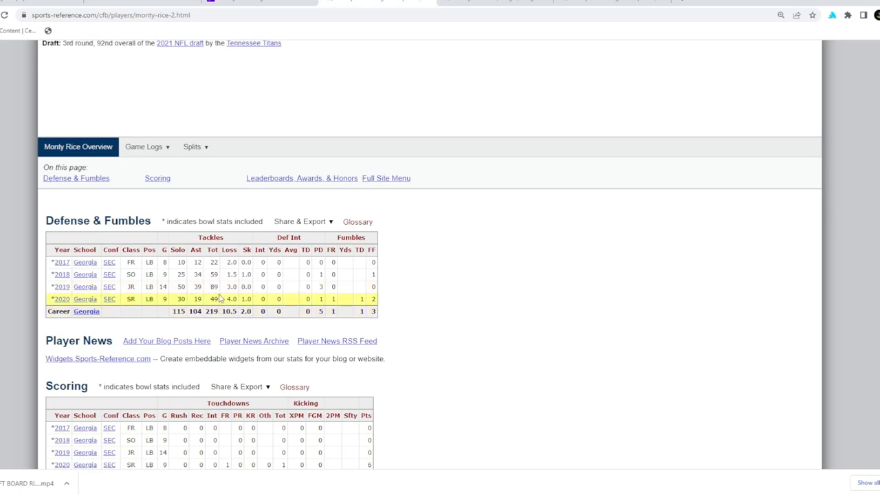
pyautogui.moveTo(203, 333)
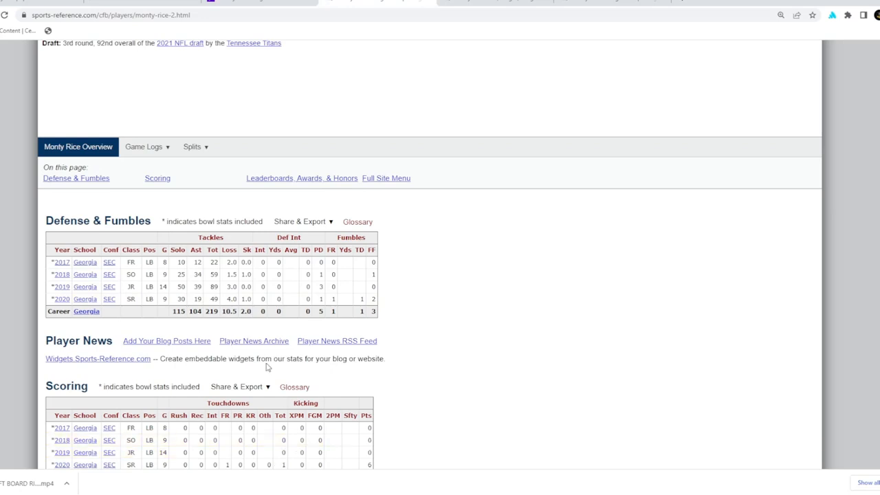
pyautogui.moveTo(204, 383)
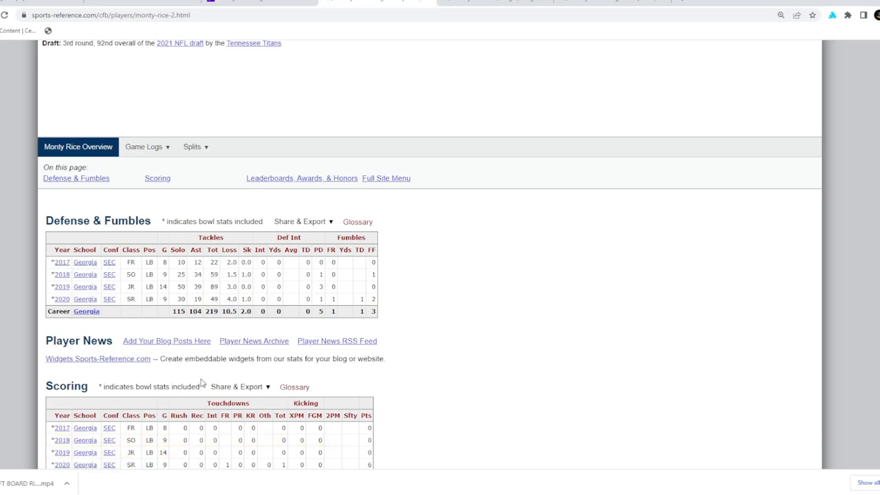
pyautogui.moveTo(213, 378)
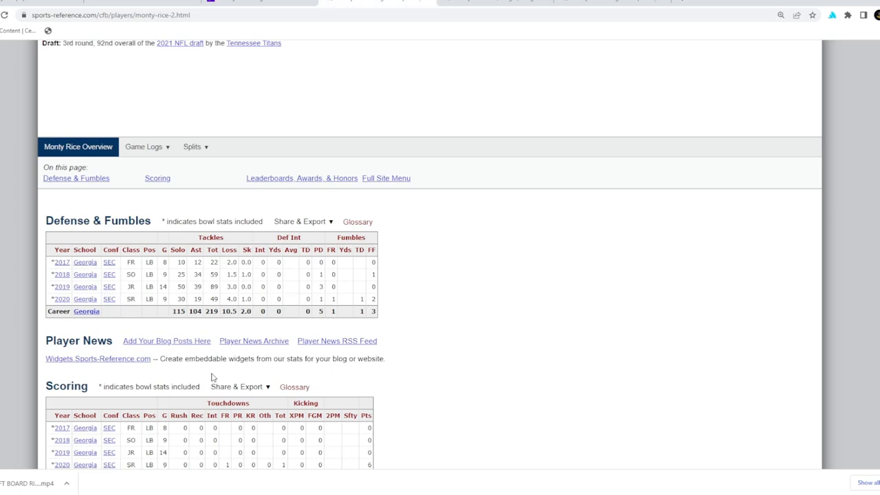